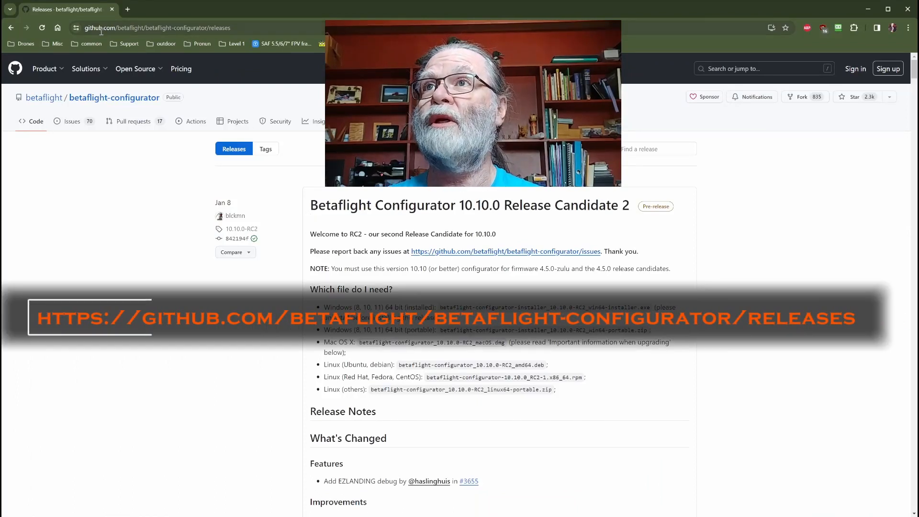
- Browse down the Betaflight Configurator releases page on GitHub
{"action": "left_click", "coordinate": [155, 28]}
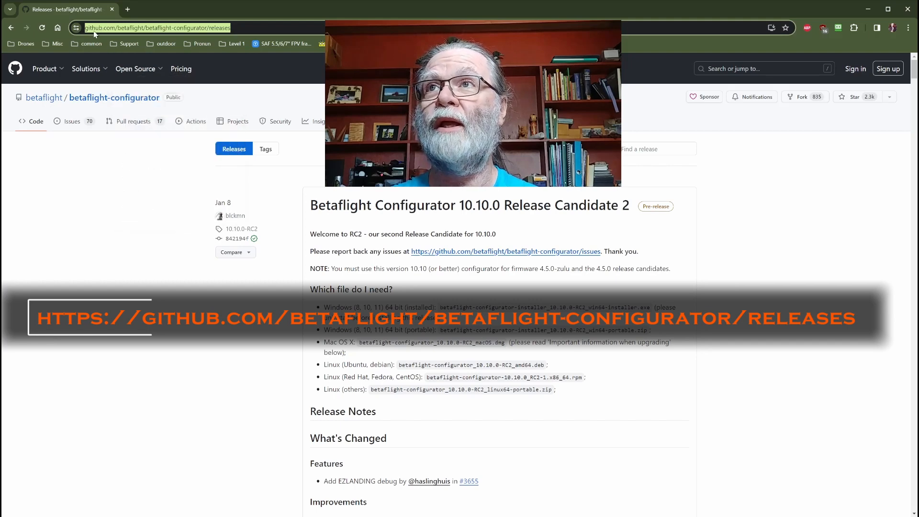
{"action": "mouse_move", "coordinate": [157, 35]}
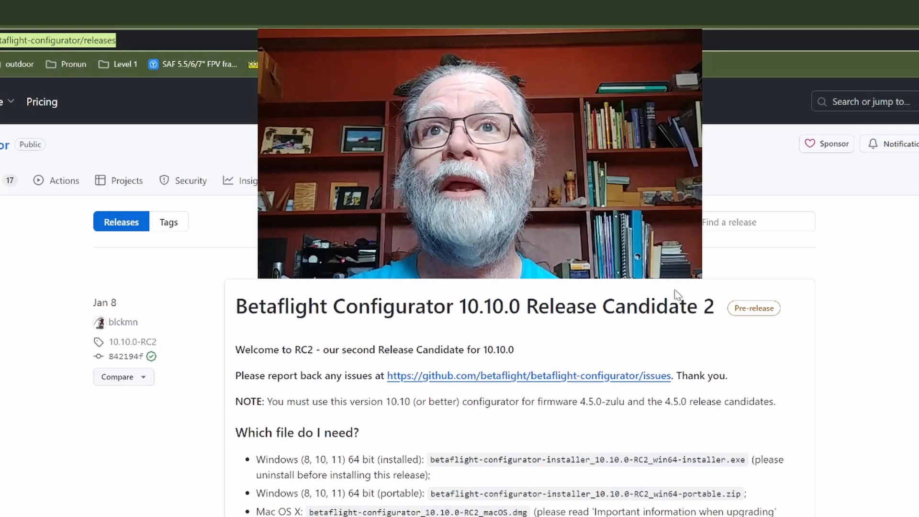
{"action": "mouse_move", "coordinate": [551, 305]}
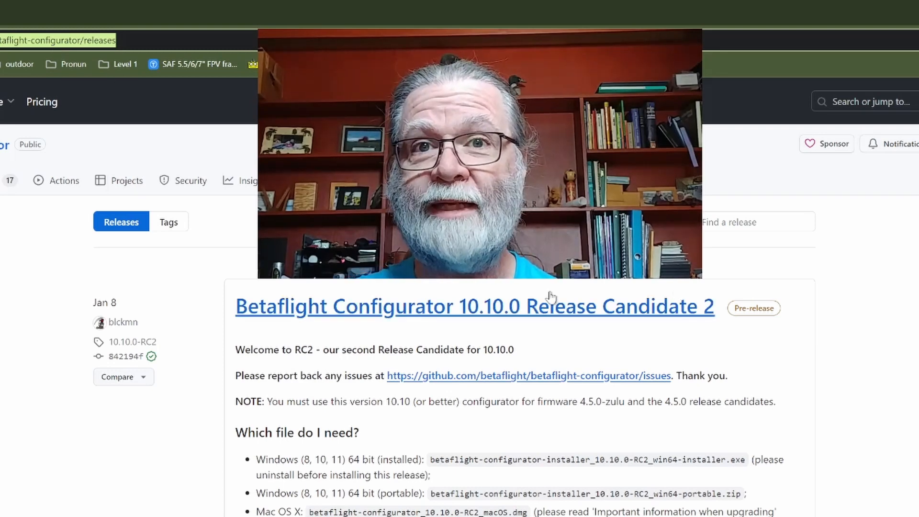
{"action": "mouse_move", "coordinate": [743, 308]}
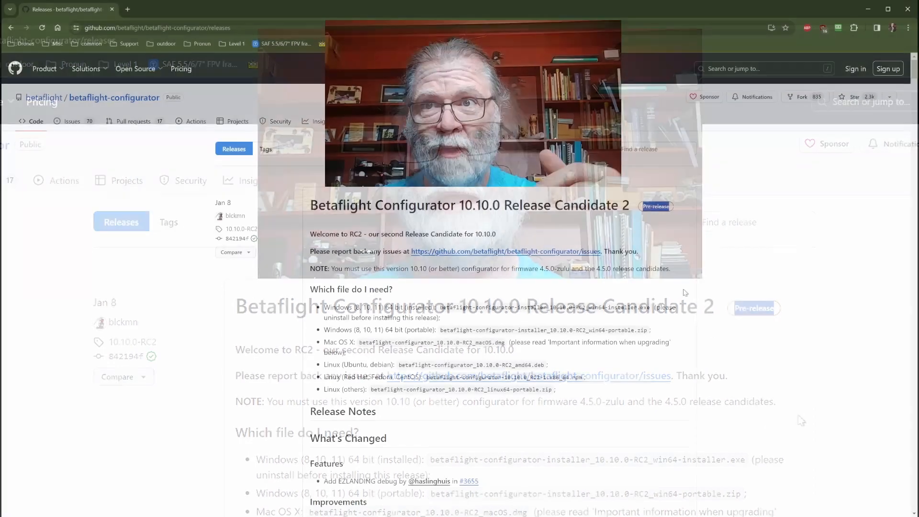
{"action": "scroll", "scroll_direction": "down", "scroll_amount": 3}
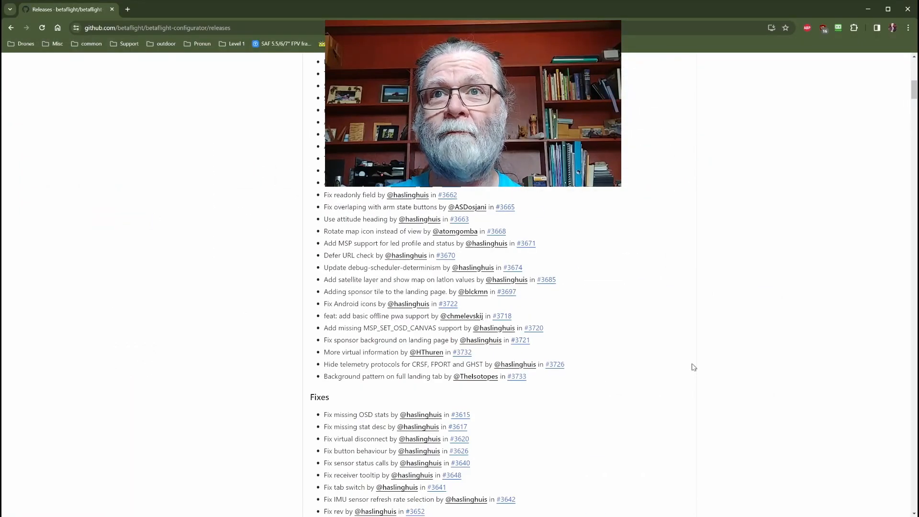
{"action": "scroll", "scroll_direction": "down", "scroll_amount": 3}
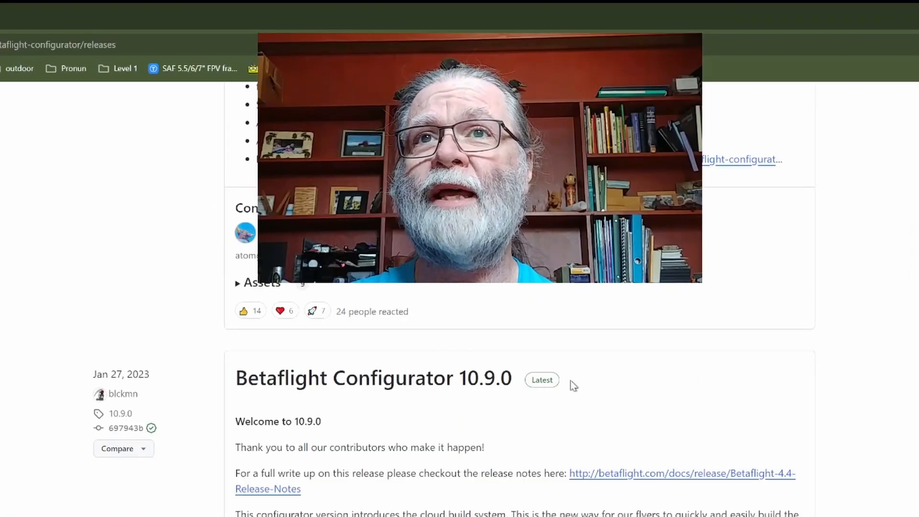
{"action": "scroll", "scroll_direction": "down", "scroll_amount": 3}
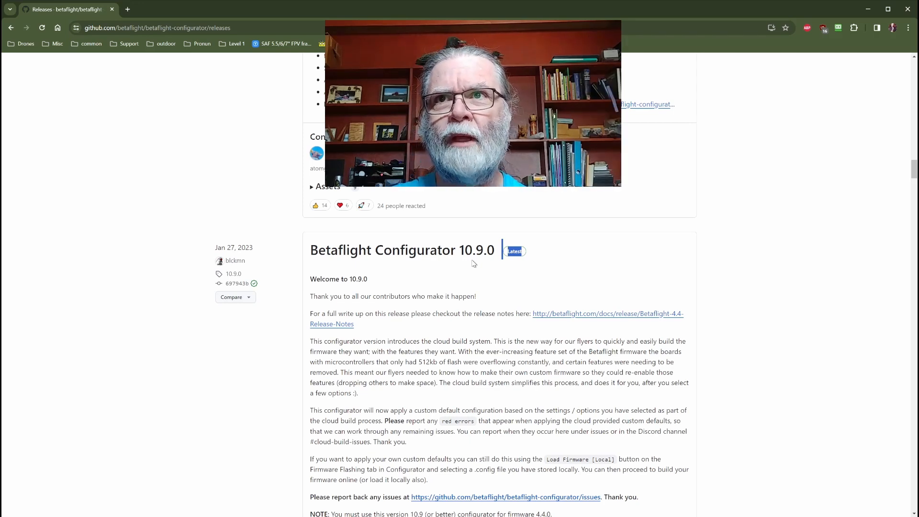
{"action": "mouse_move", "coordinate": [520, 267]}
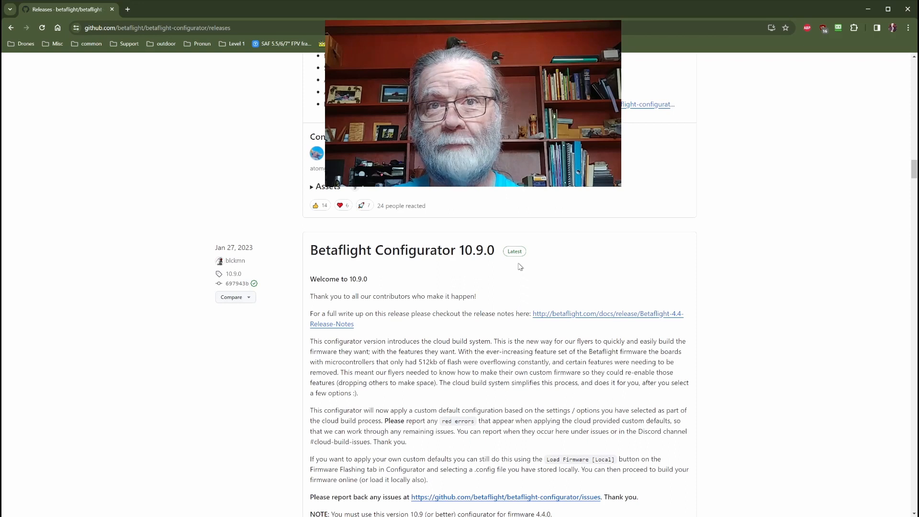
{"action": "mouse_move", "coordinate": [519, 266]}
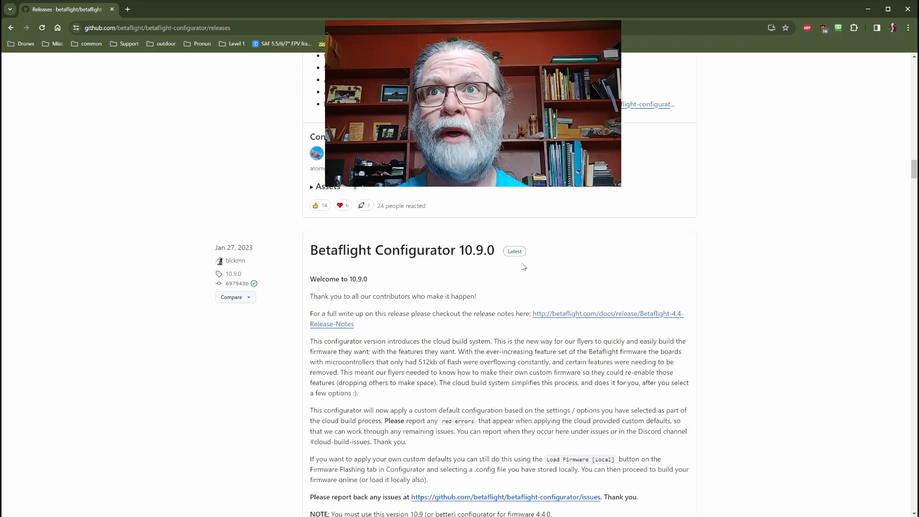
{"action": "mouse_move", "coordinate": [469, 276]}
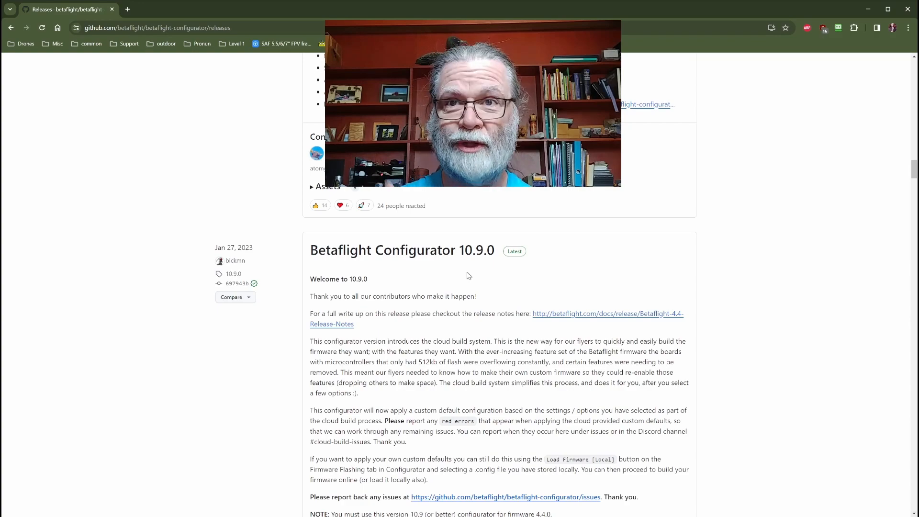
- Expand the 10.10.0 RC2 Assets list, revealing nine files including the win64 installer
{"action": "scroll", "scroll_direction": "up", "scroll_amount": 3}
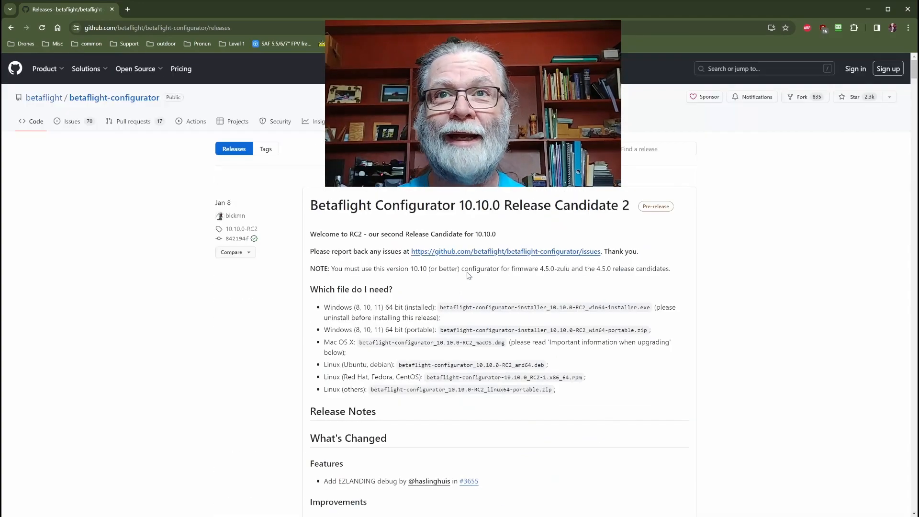
{"action": "mouse_move", "coordinate": [660, 229]}
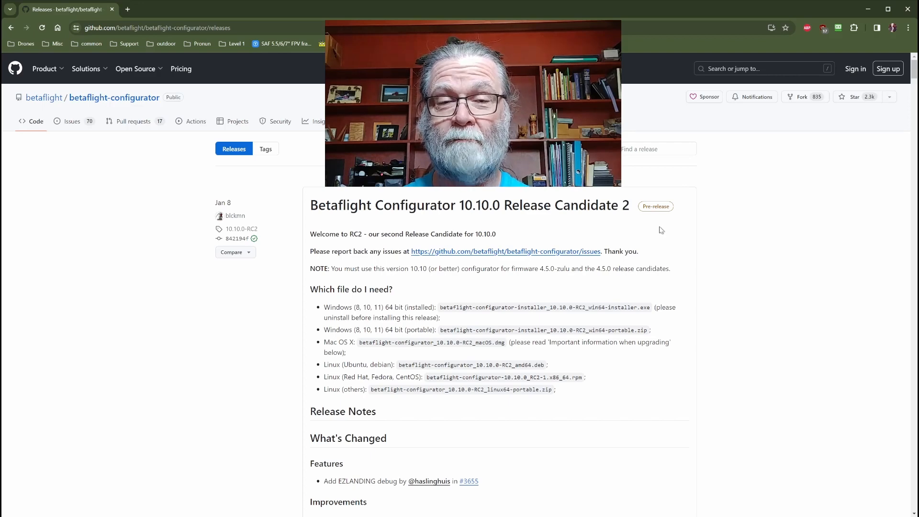
{"action": "mouse_move", "coordinate": [703, 304]}
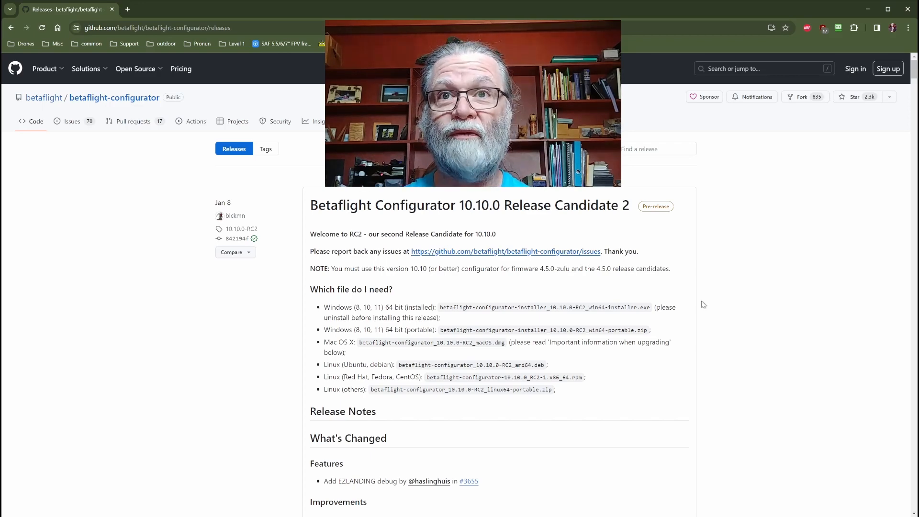
{"action": "scroll", "scroll_direction": "down", "scroll_amount": 3}
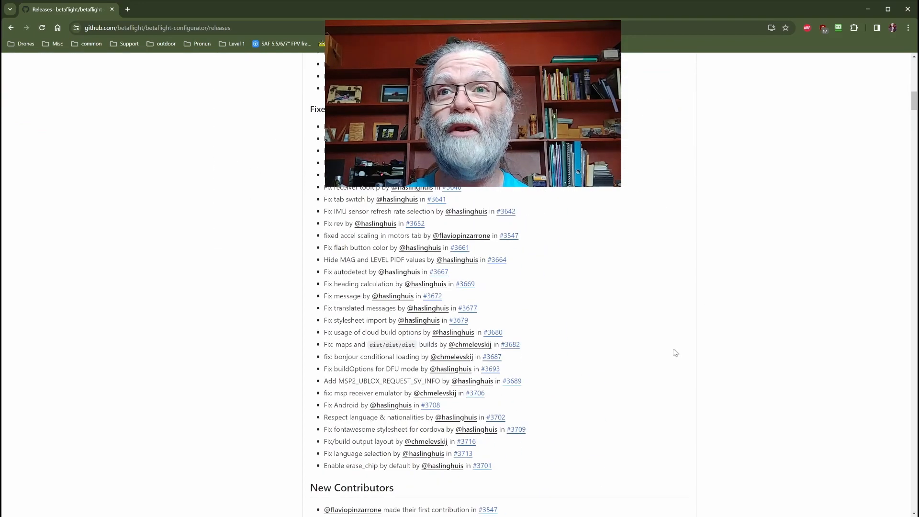
{"action": "scroll", "scroll_direction": "down", "scroll_amount": 3}
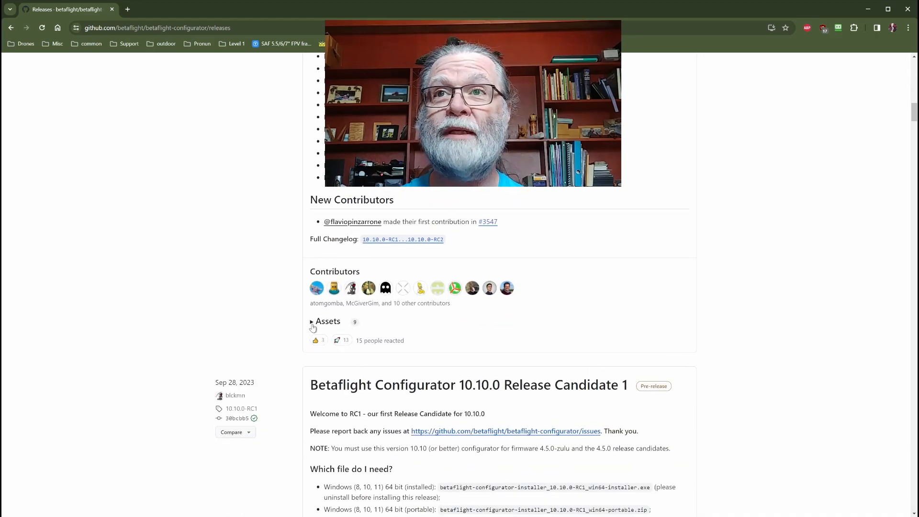
{"action": "left_click", "coordinate": [328, 320]}
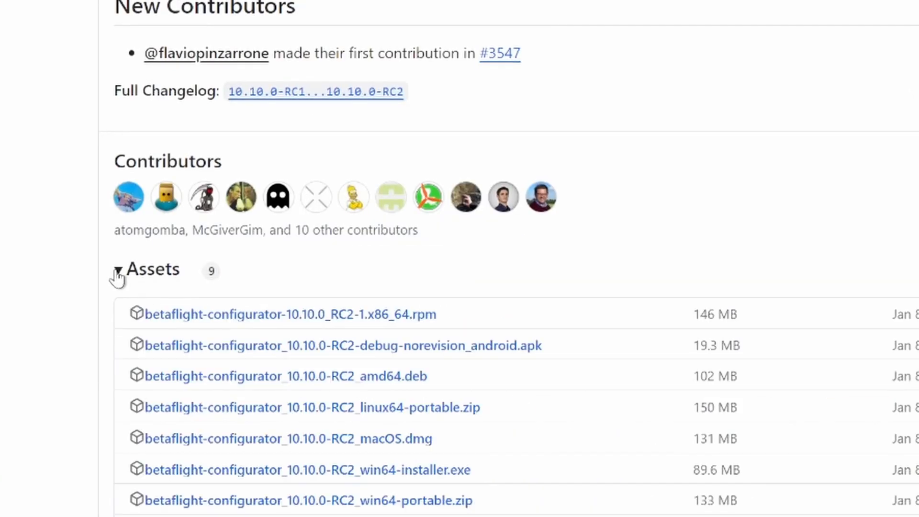
{"action": "scroll", "scroll_direction": "down", "scroll_amount": 3}
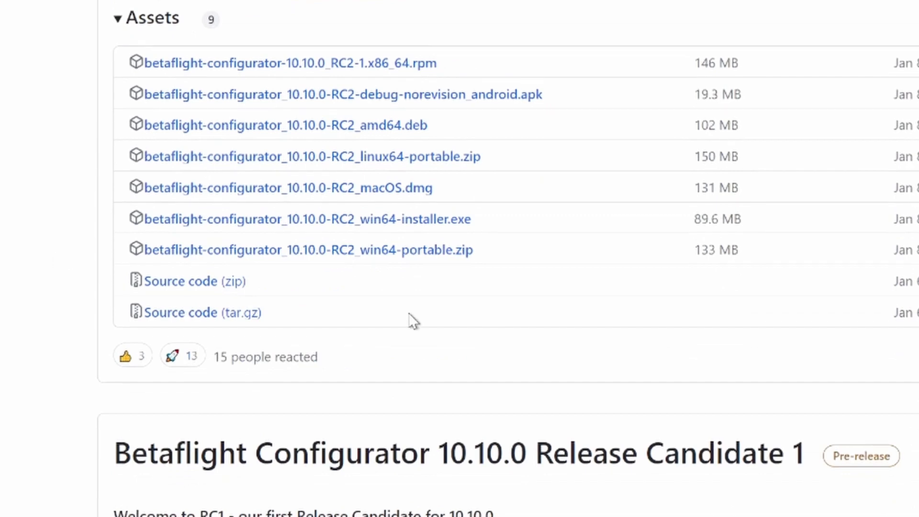
{"action": "mouse_move", "coordinate": [433, 179]}
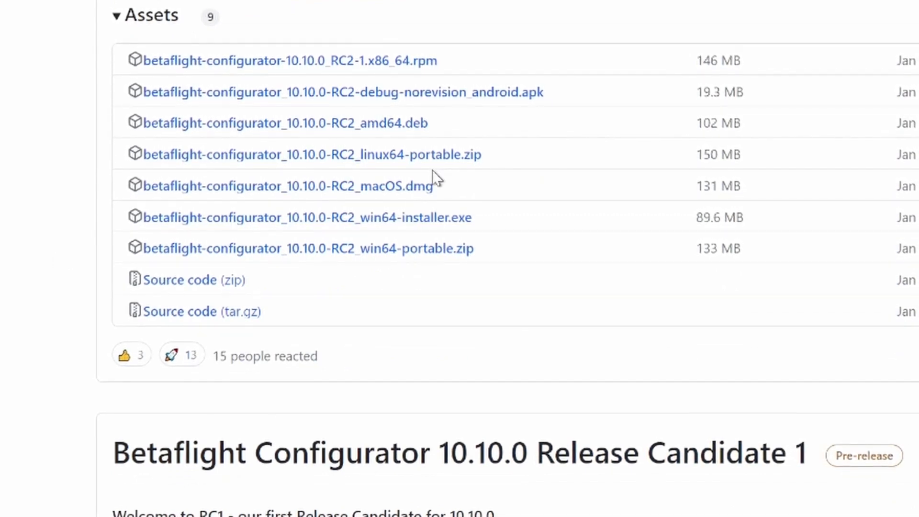
{"action": "mouse_move", "coordinate": [451, 147]}
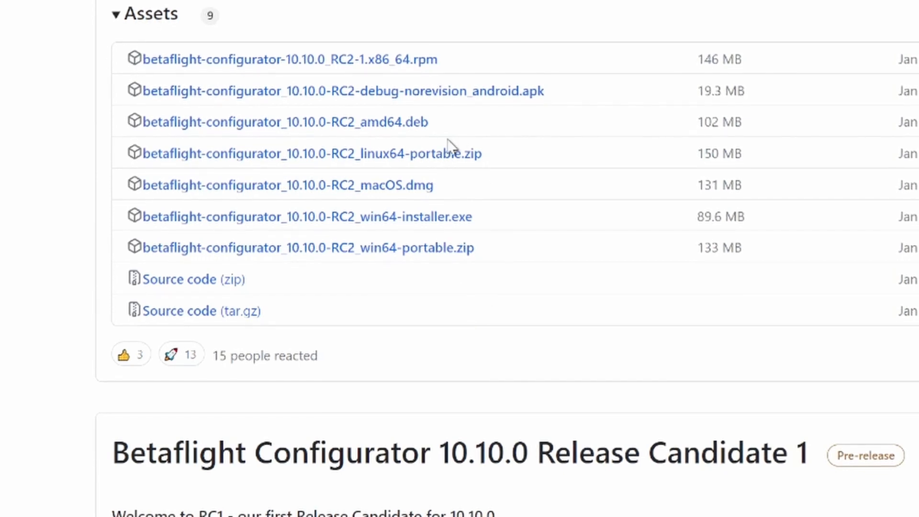
{"action": "mouse_move", "coordinate": [428, 179]}
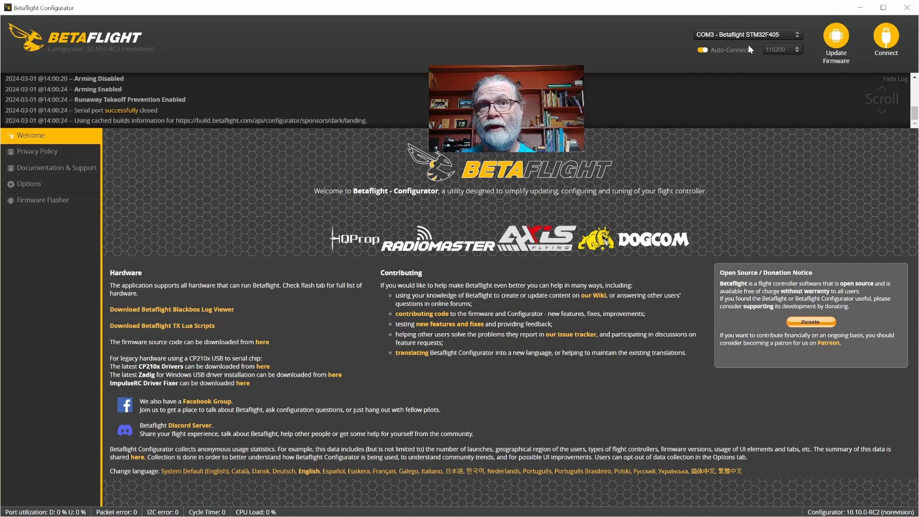
{"action": "mouse_move", "coordinate": [83, 232]}
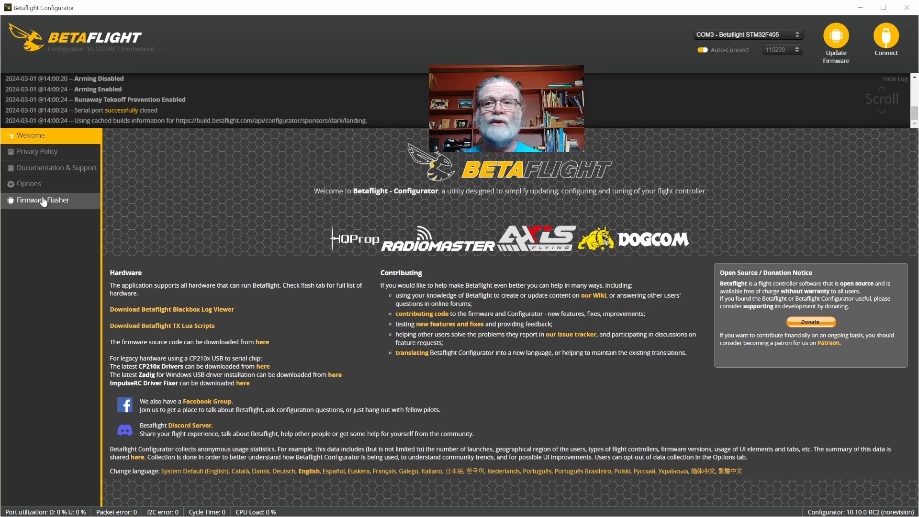
{"action": "mouse_move", "coordinate": [885, 37]}
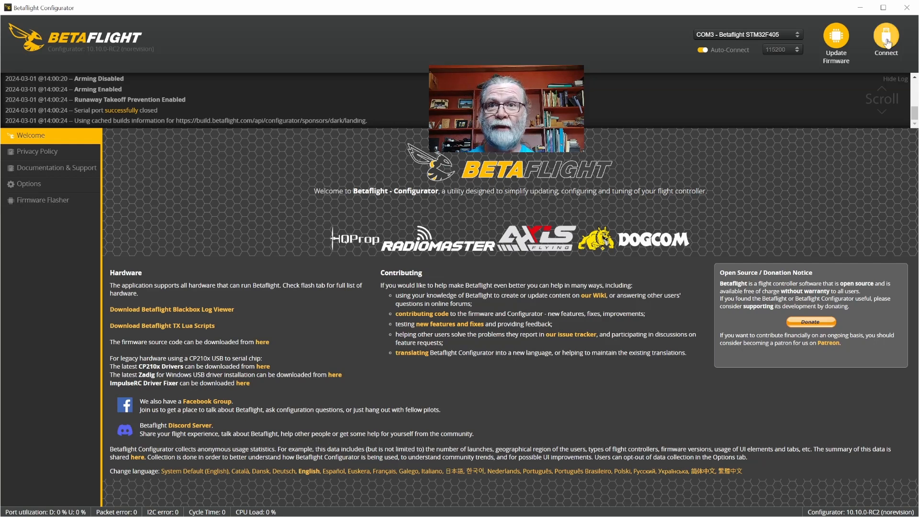
- Connect to the SPEEDYBEEF405V4 flight controller on COM3
{"action": "left_click", "coordinate": [885, 36]}
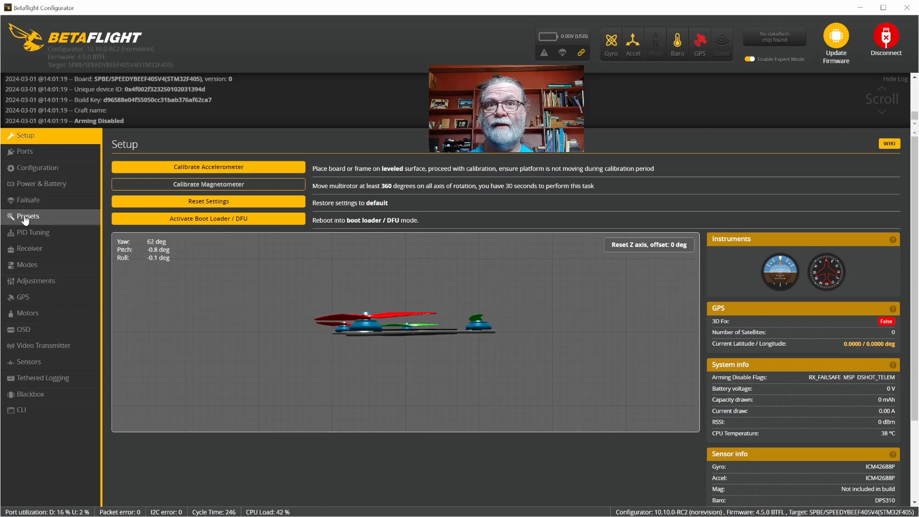
- Save and confirm a backup file of the current configuration from Presets
{"action": "left_click", "coordinate": [26, 216]}
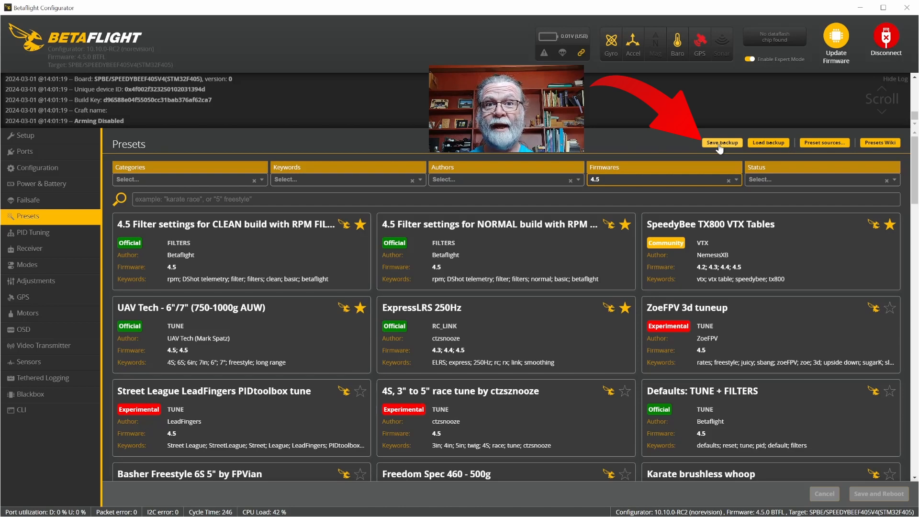
{"action": "left_click", "coordinate": [721, 142]}
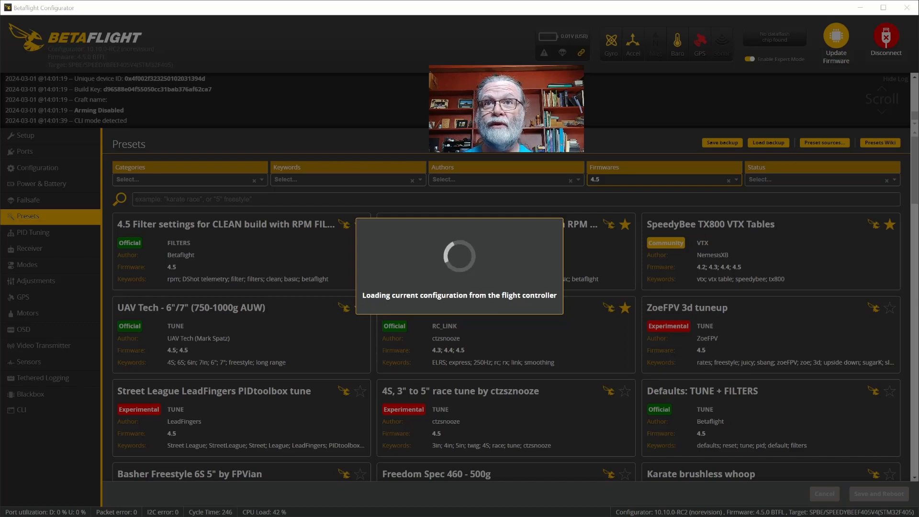
{"action": "left_click", "coordinate": [885, 38]}
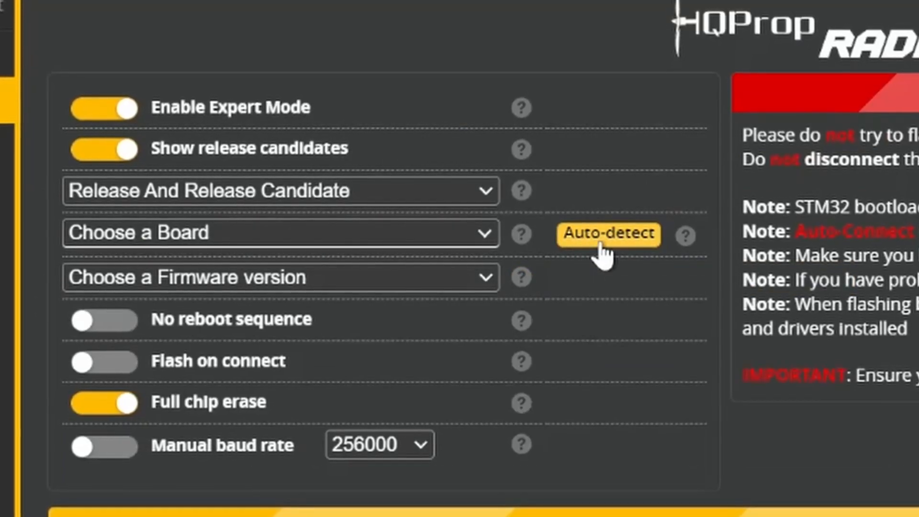
- Auto-detect the board, filling in SPEEDYBEEF405V4 and firmware 4.5.0-RC2
{"action": "left_click", "coordinate": [607, 234]}
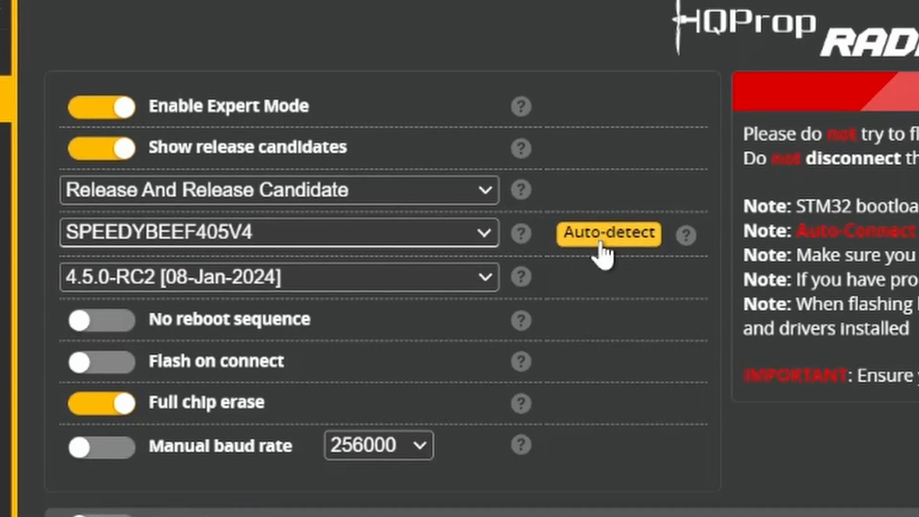
{"action": "mouse_move", "coordinate": [114, 255]}
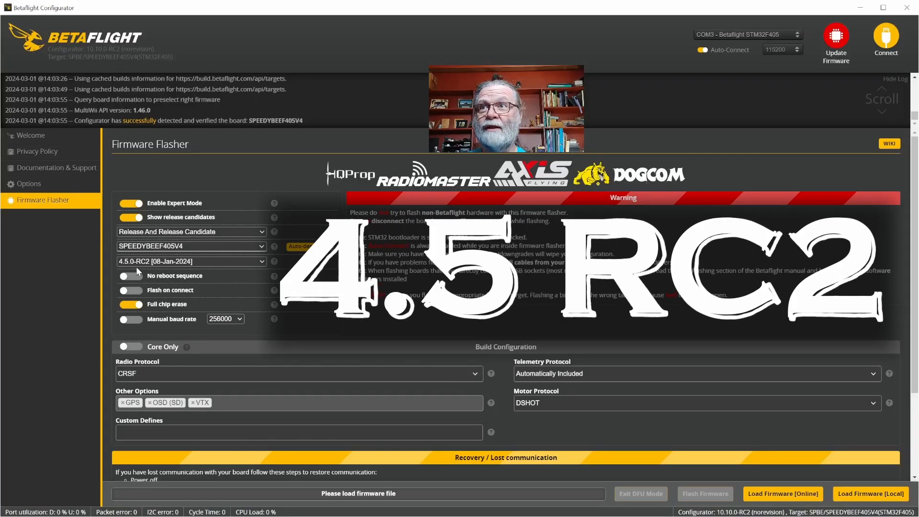
{"action": "mouse_move", "coordinate": [206, 280]}
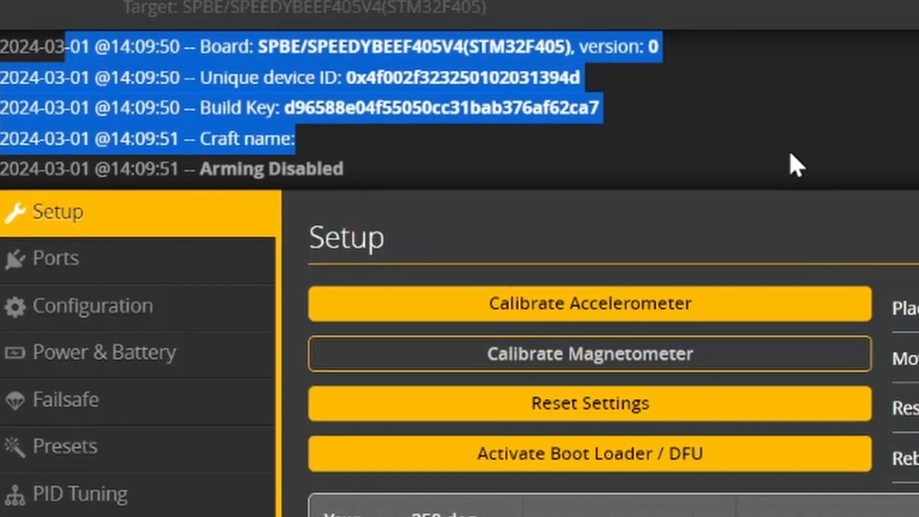
{"action": "left_click", "coordinate": [270, 76]}
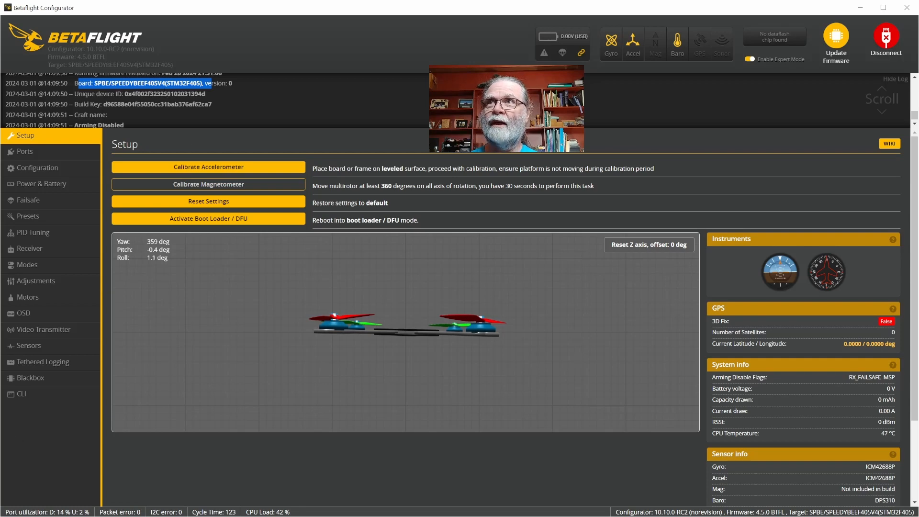
{"action": "left_click", "coordinate": [21, 394]}
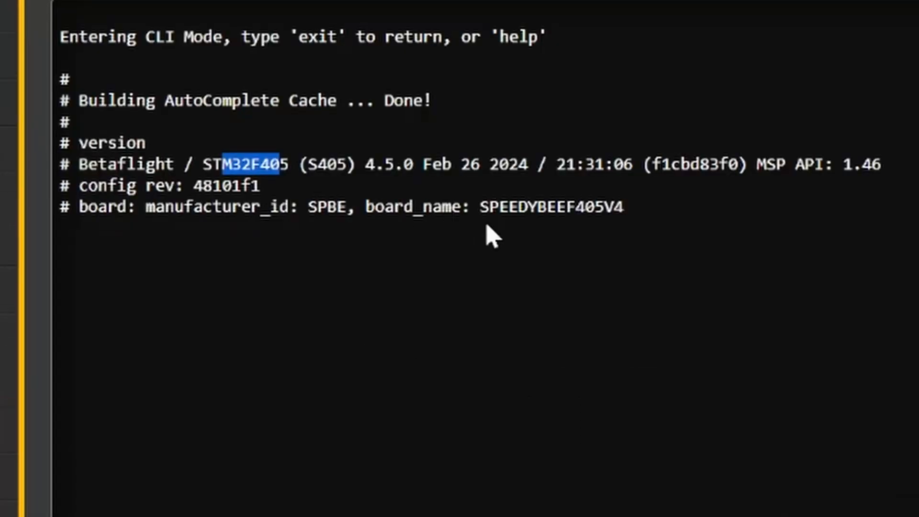
{"action": "mouse_move", "coordinate": [320, 199]}
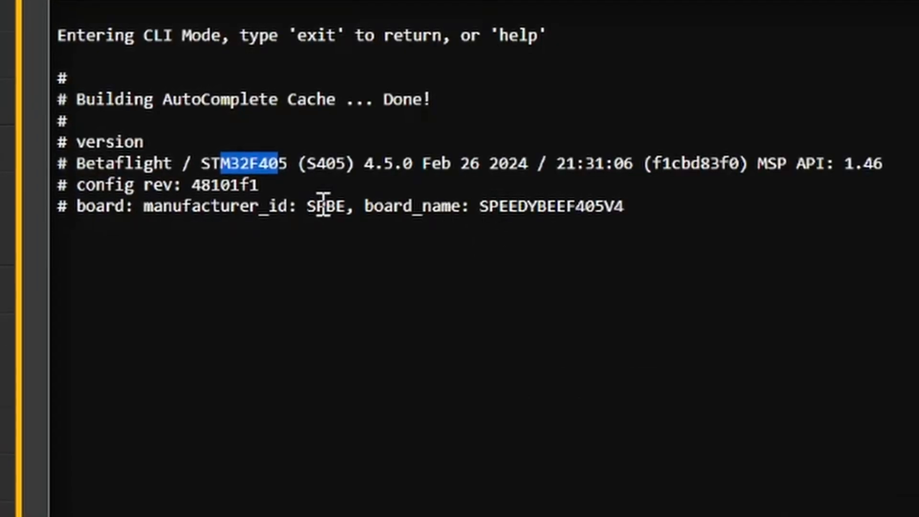
{"action": "double_click", "coordinate": [327, 206]}
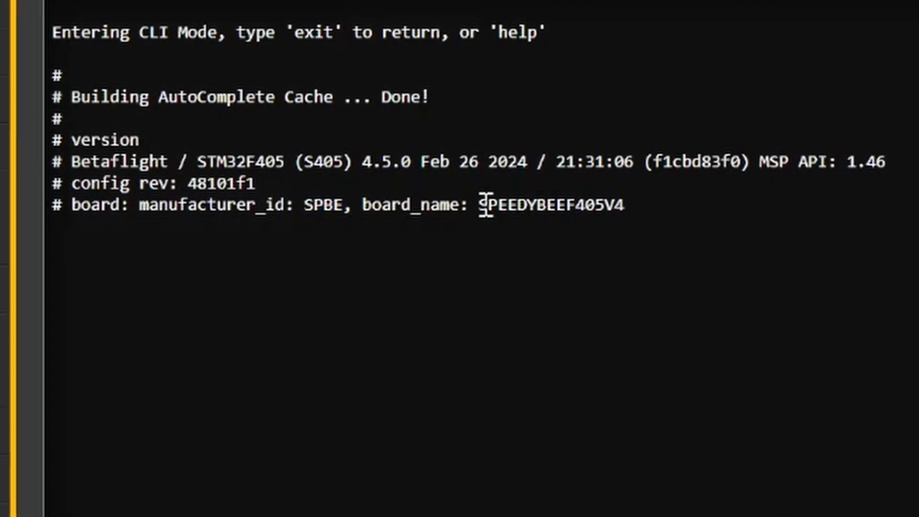
{"action": "double_click", "coordinate": [553, 205]}
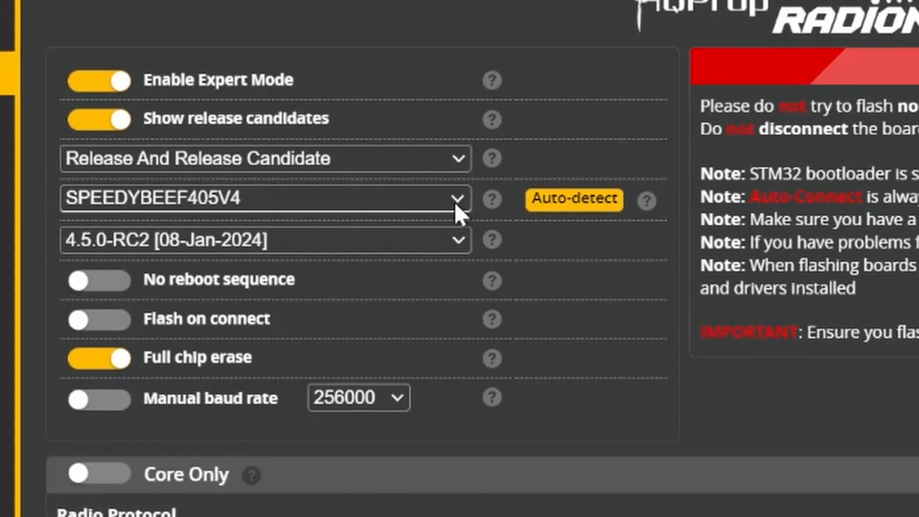
{"action": "left_click", "coordinate": [457, 198]}
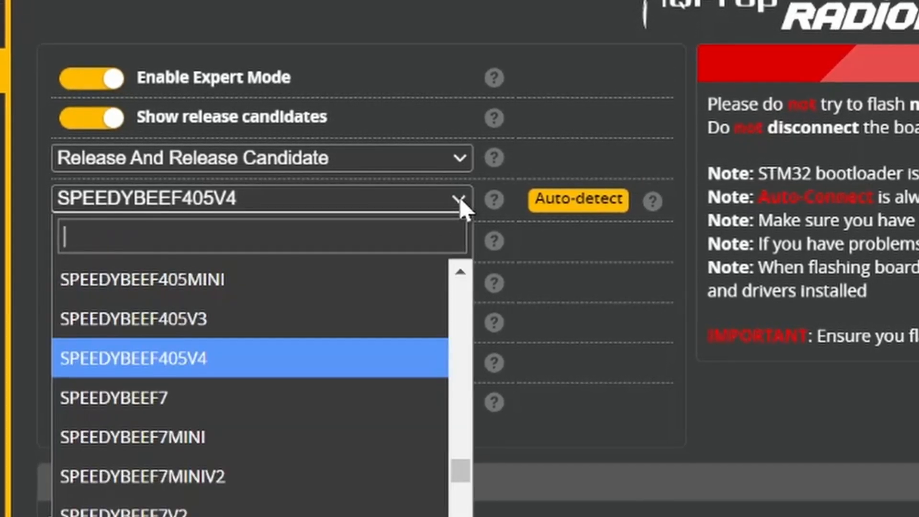
{"action": "type", "text": "matek"}
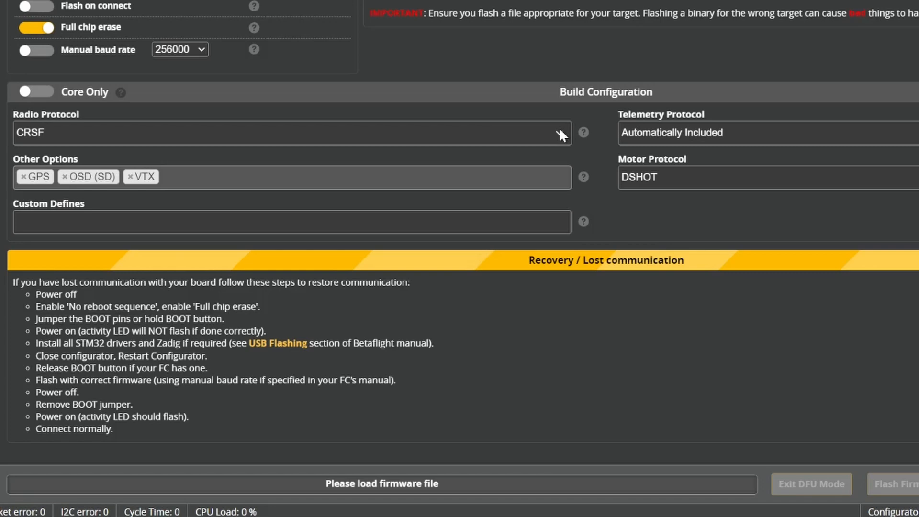
{"action": "left_click", "coordinate": [289, 133]}
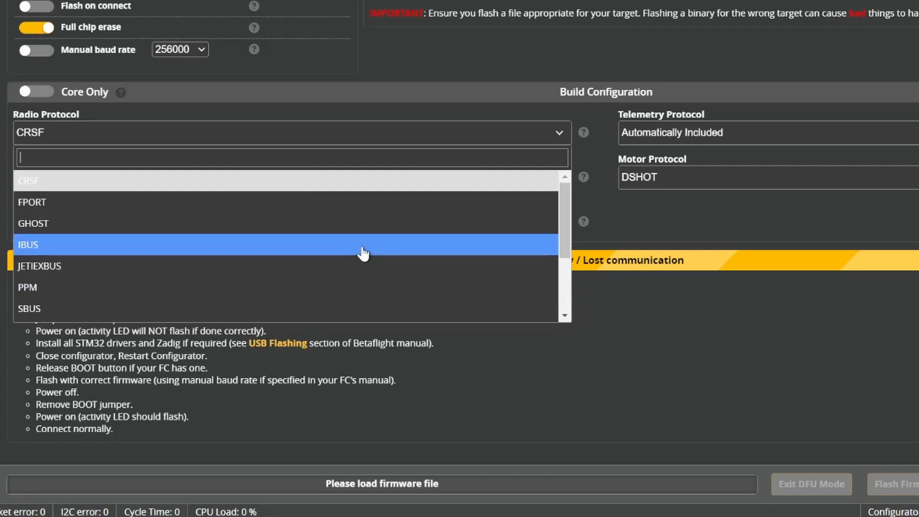
{"action": "mouse_move", "coordinate": [32, 180]}
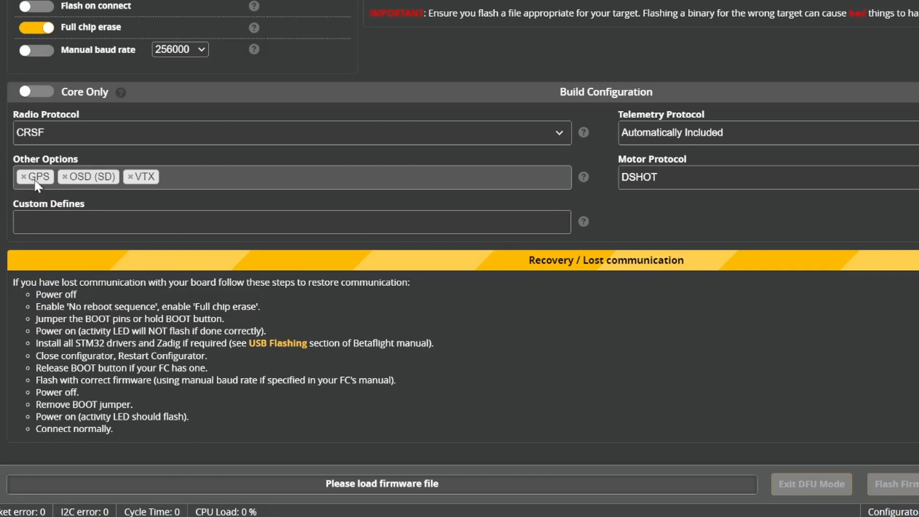
{"action": "mouse_move", "coordinate": [154, 178]}
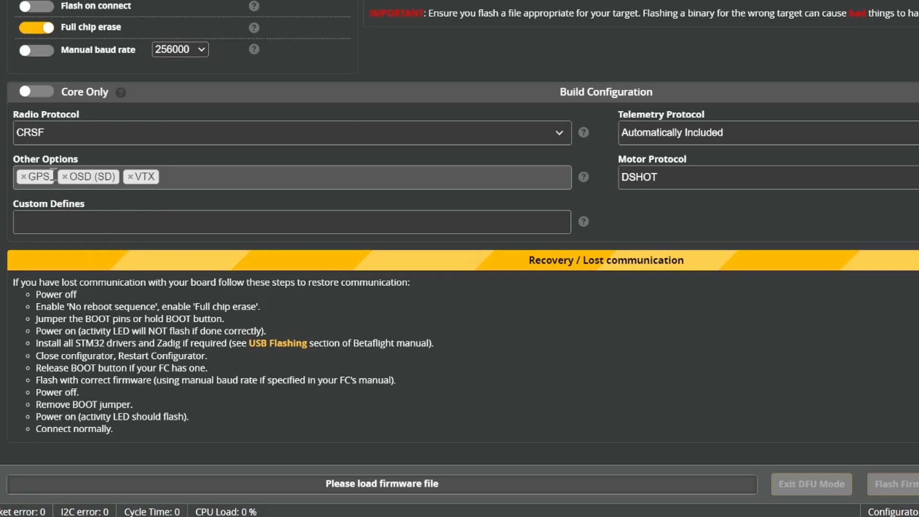
{"action": "mouse_move", "coordinate": [31, 186]}
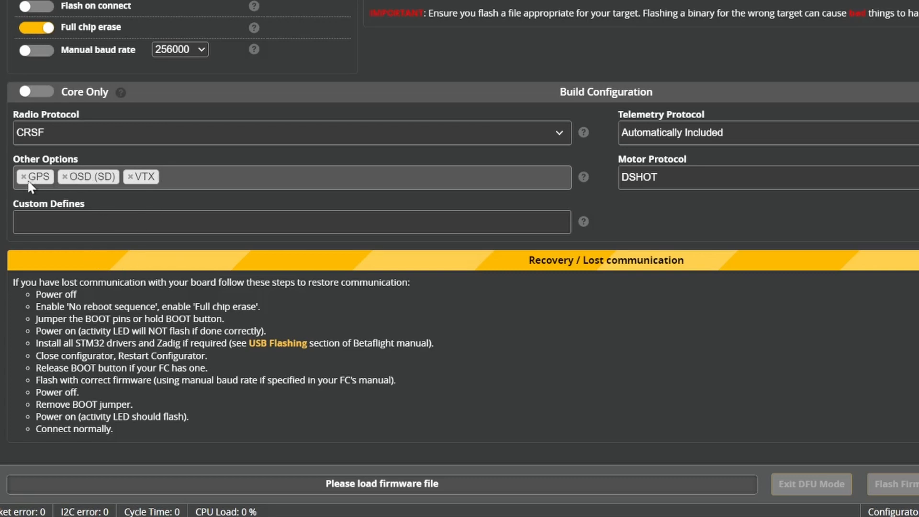
{"action": "mouse_move", "coordinate": [95, 183]}
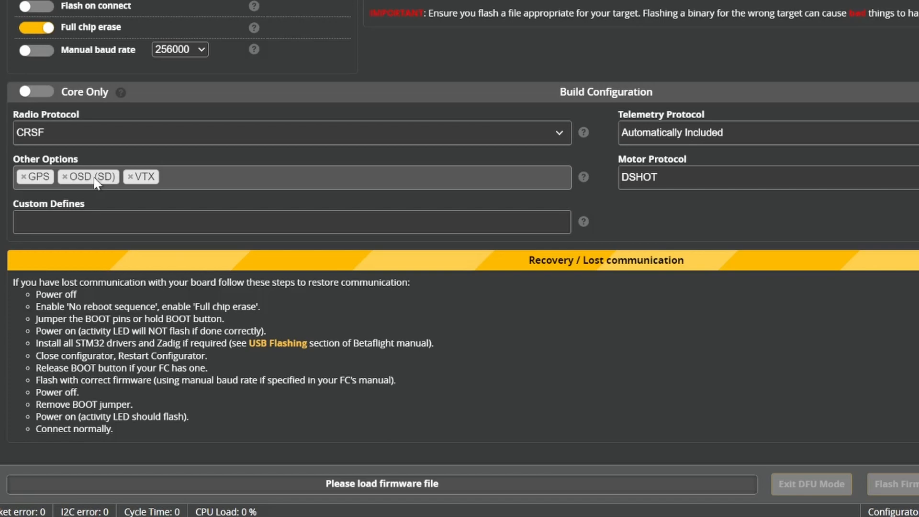
{"action": "mouse_move", "coordinate": [203, 177]}
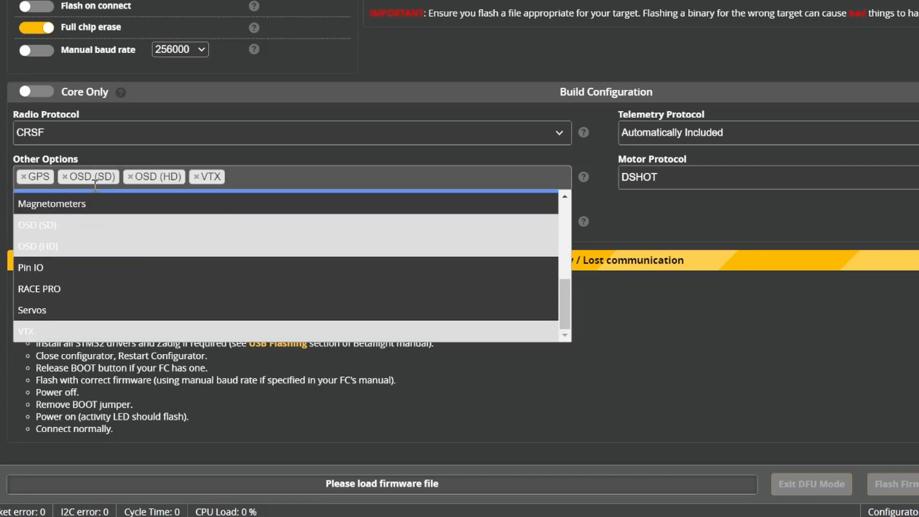
{"action": "mouse_move", "coordinate": [208, 184]}
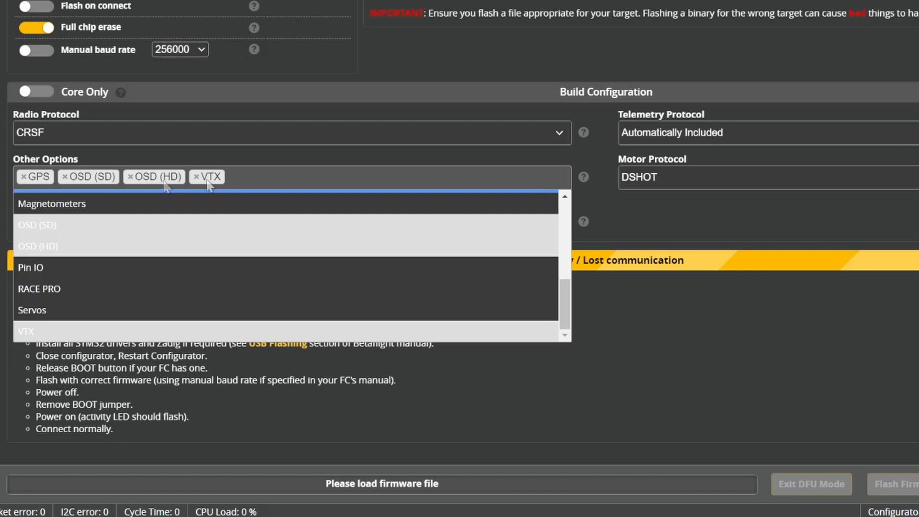
{"action": "mouse_move", "coordinate": [208, 185]}
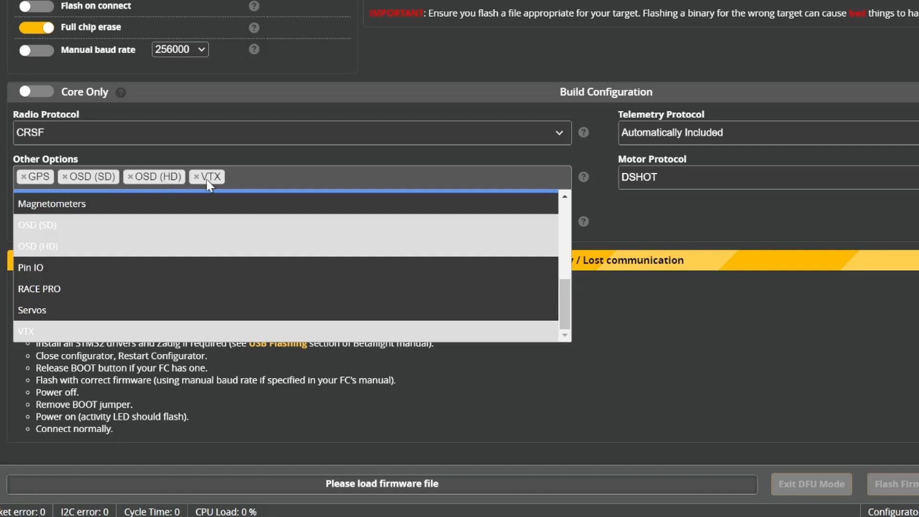
{"action": "mouse_move", "coordinate": [162, 294]}
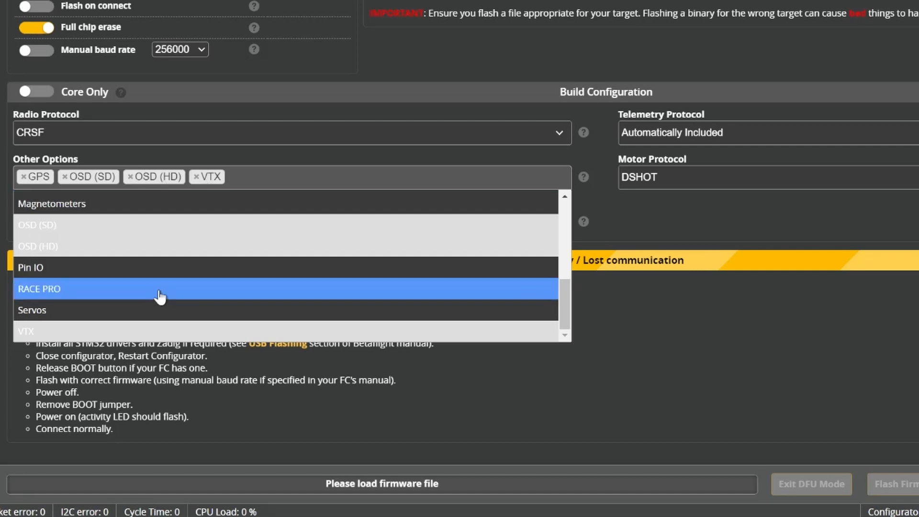
{"action": "scroll", "scroll_direction": "up", "scroll_amount": 3}
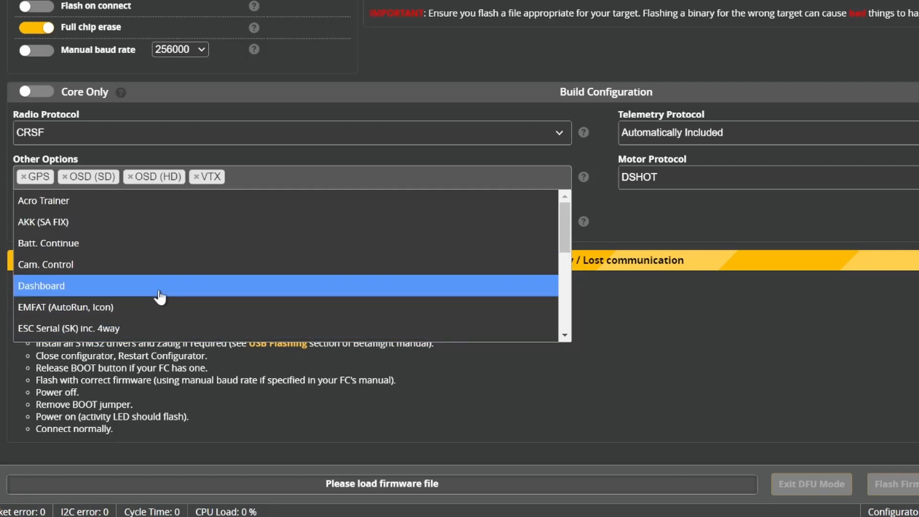
{"action": "mouse_move", "coordinate": [135, 182]}
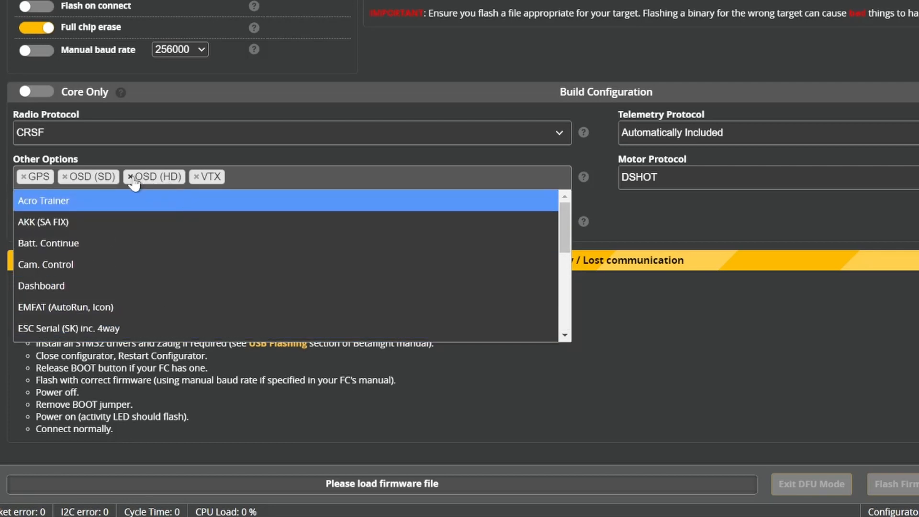
{"action": "left_click", "coordinate": [130, 176]}
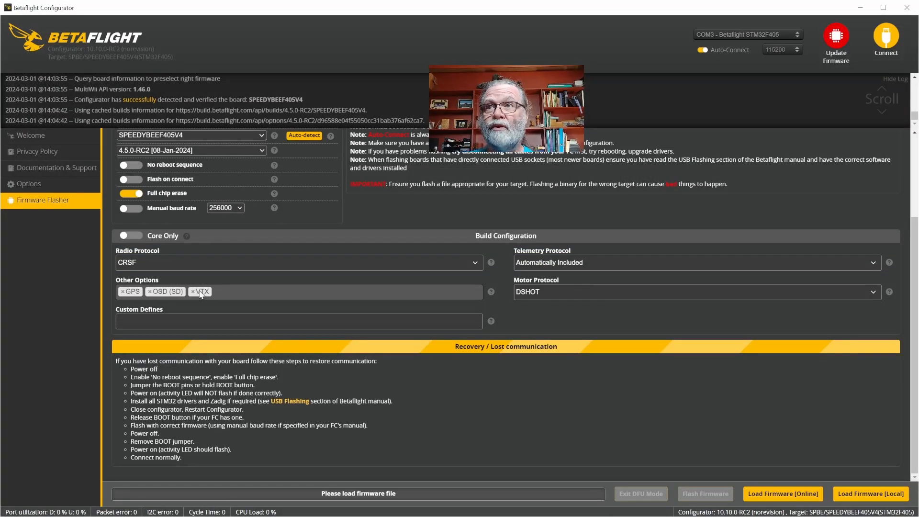
{"action": "mouse_move", "coordinate": [217, 292]}
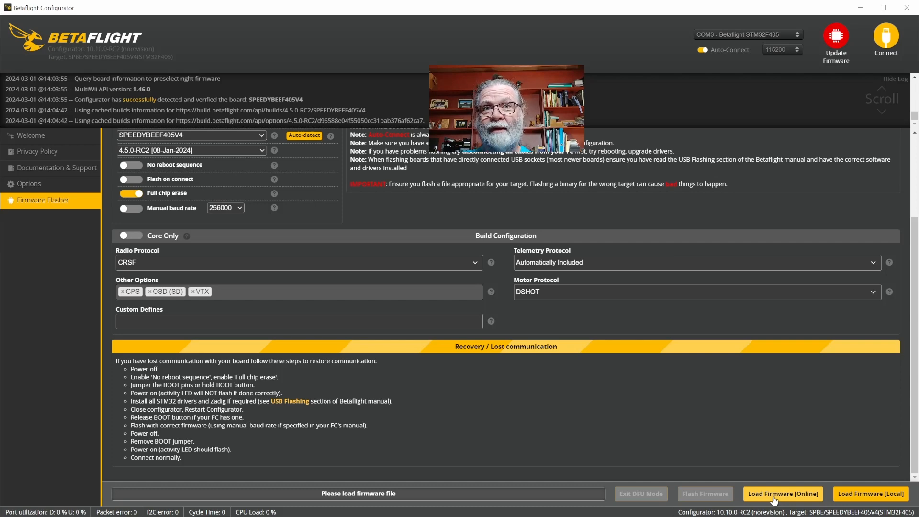
- Load the cloud-built 4.5.0-RC2 SPEEDYBEEF405V4 firmware online
{"action": "left_click", "coordinate": [782, 493]}
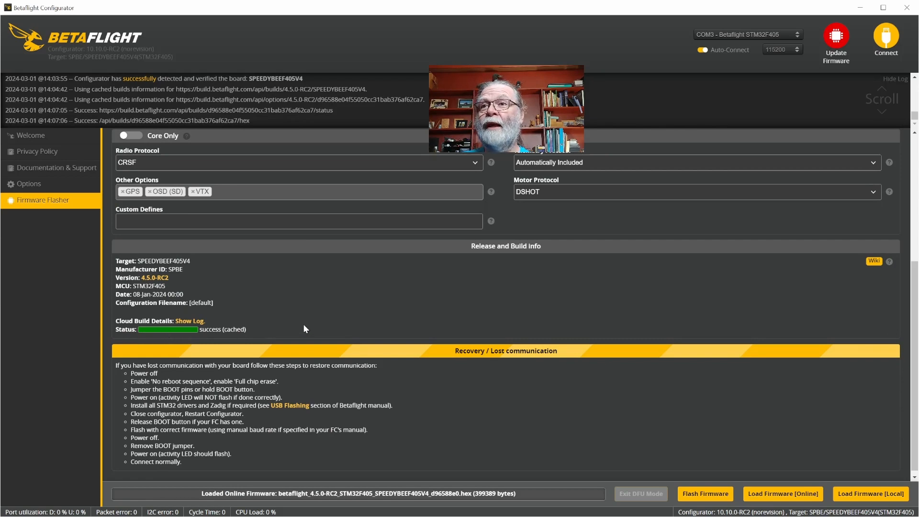
{"action": "mouse_move", "coordinate": [498, 509]}
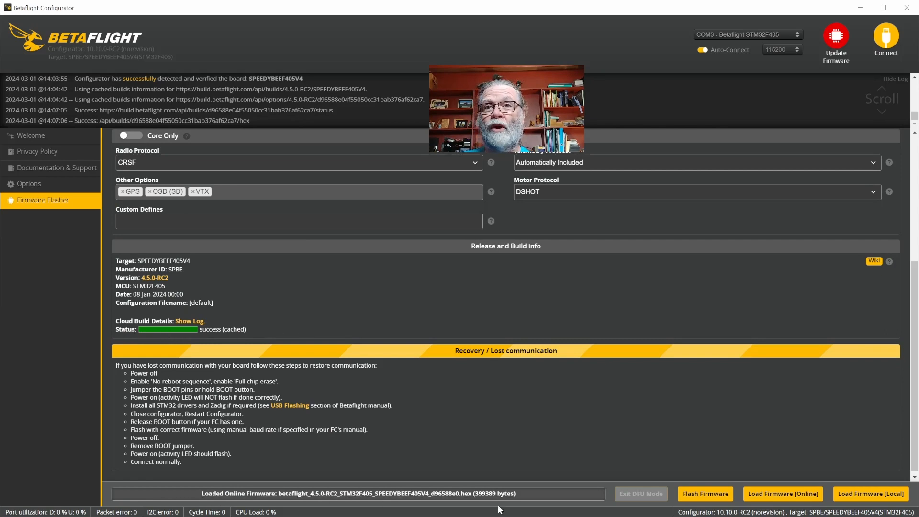
{"action": "mouse_move", "coordinate": [710, 449]}
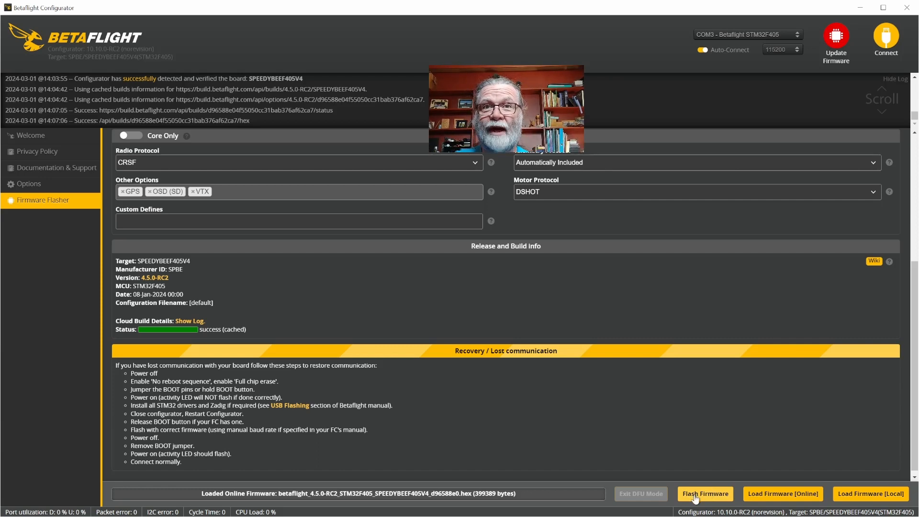
- Flash the 4.5.0-RC2 firmware, ignoring the settings-wipe risk warning
{"action": "left_click", "coordinate": [704, 493]}
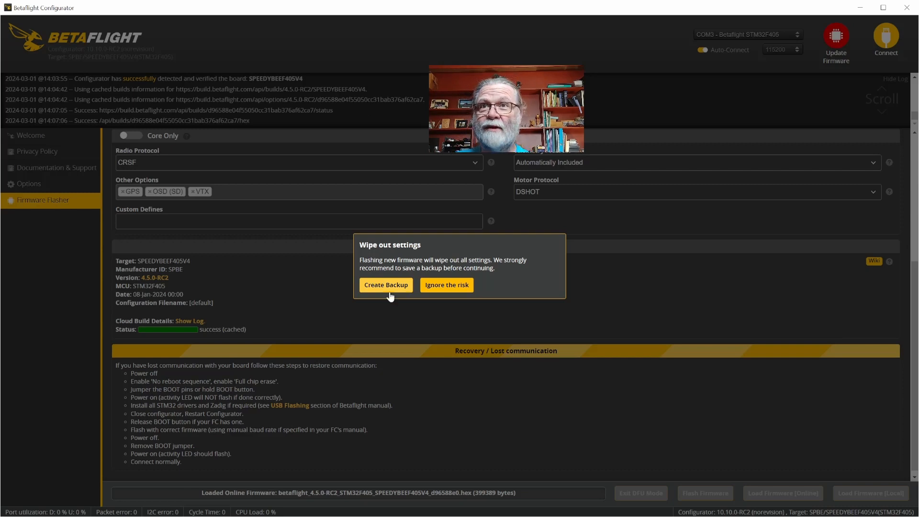
{"action": "mouse_move", "coordinate": [456, 297]}
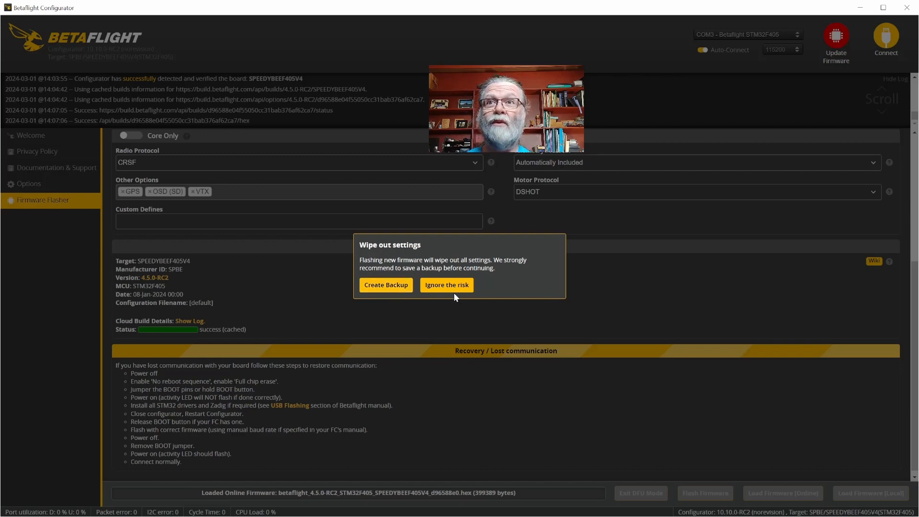
{"action": "left_click", "coordinate": [446, 284]}
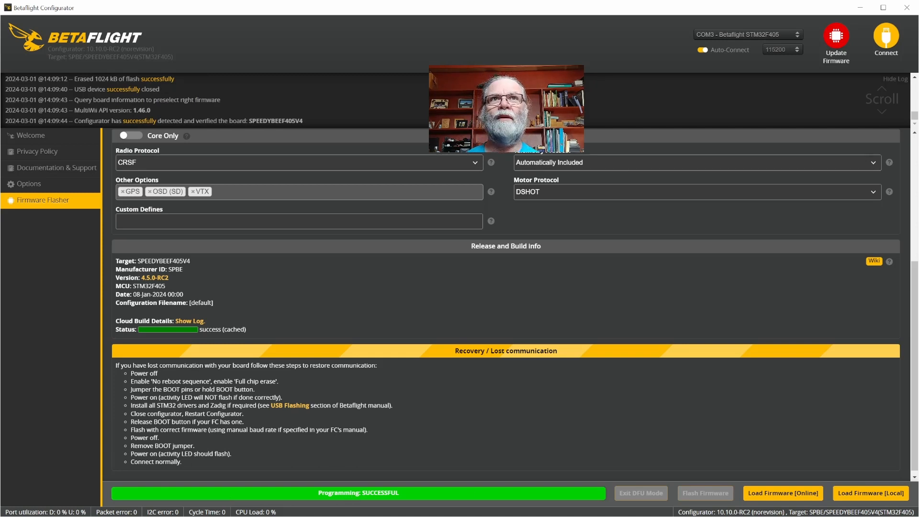
- Reconnect, dismiss the accelerometer warning, and view Betaflight 4.5.0 info in the CLI
{"action": "left_click", "coordinate": [885, 38]}
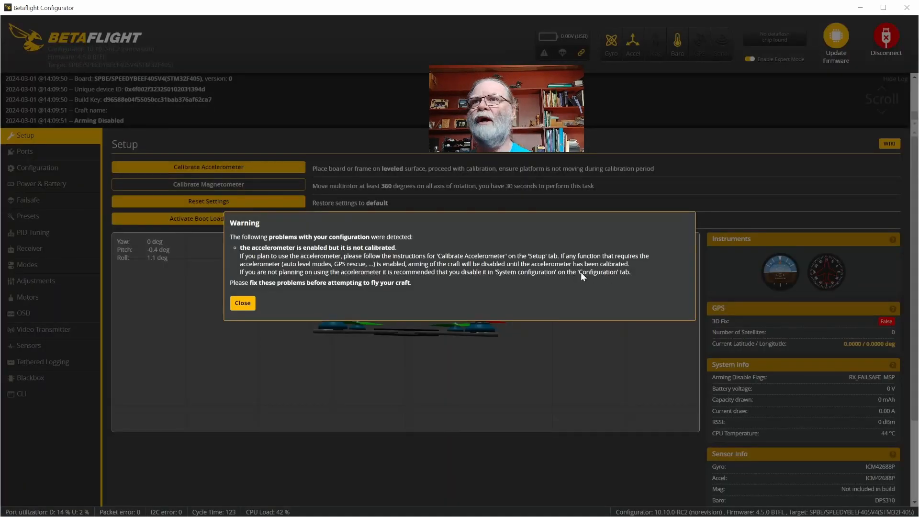
{"action": "mouse_move", "coordinate": [236, 232]}
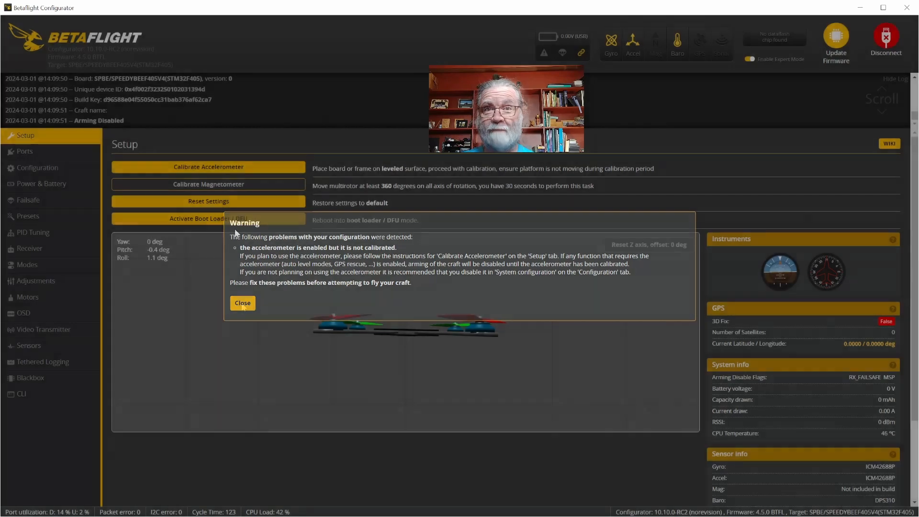
{"action": "left_click", "coordinate": [242, 302]}
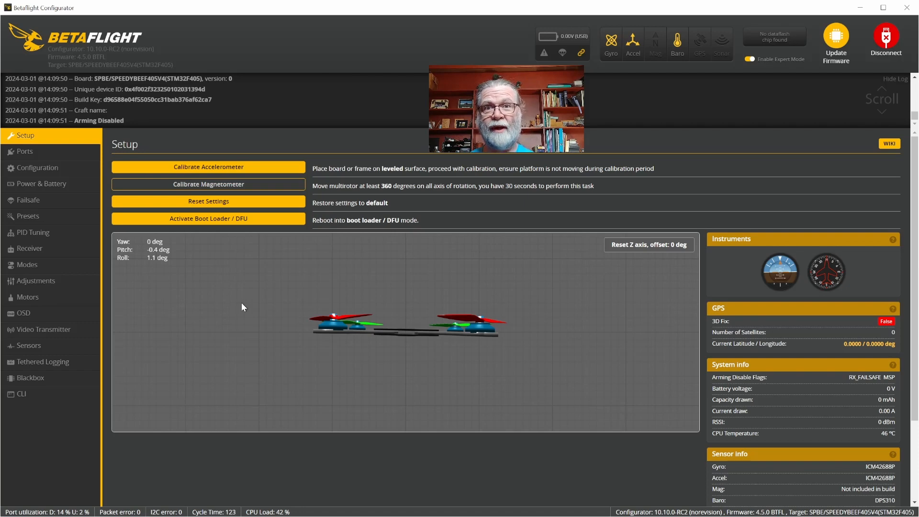
{"action": "left_click", "coordinate": [21, 393]}
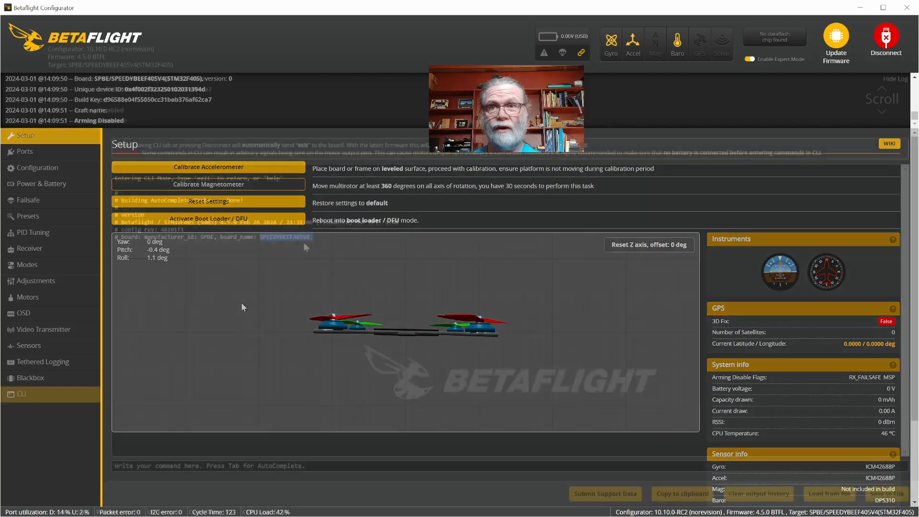
{"action": "left_click", "coordinate": [21, 393]}
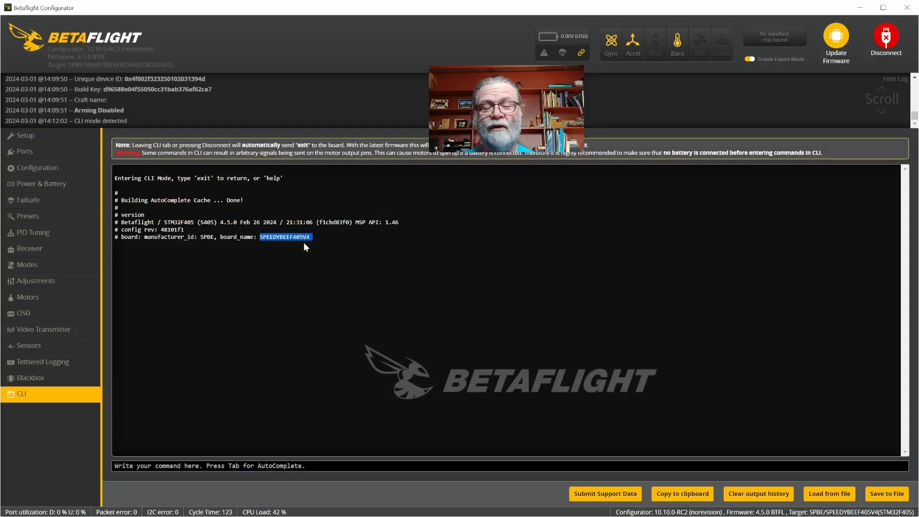